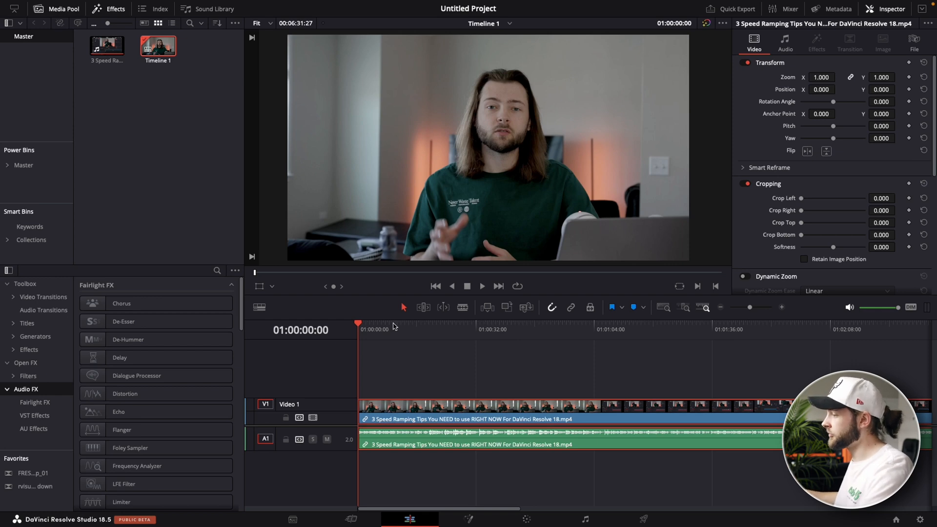
# Step: Zoom the timeline in on the first seconds of the clip, playhead near 6 seconds
pyautogui.click(406, 326)
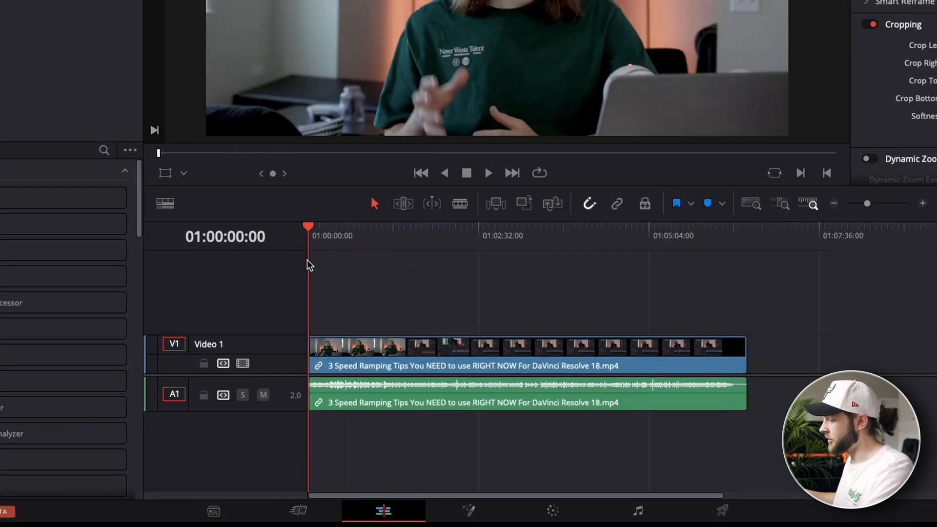
pyautogui.moveTo(337, 303)
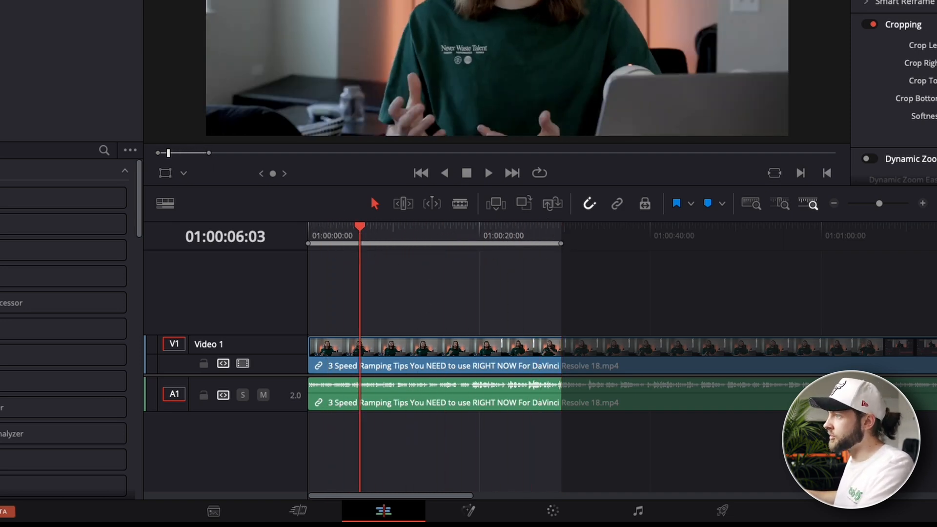
# Step: Start Create Subtitles from Audio from the Timeline menu
pyautogui.click(26, 12)
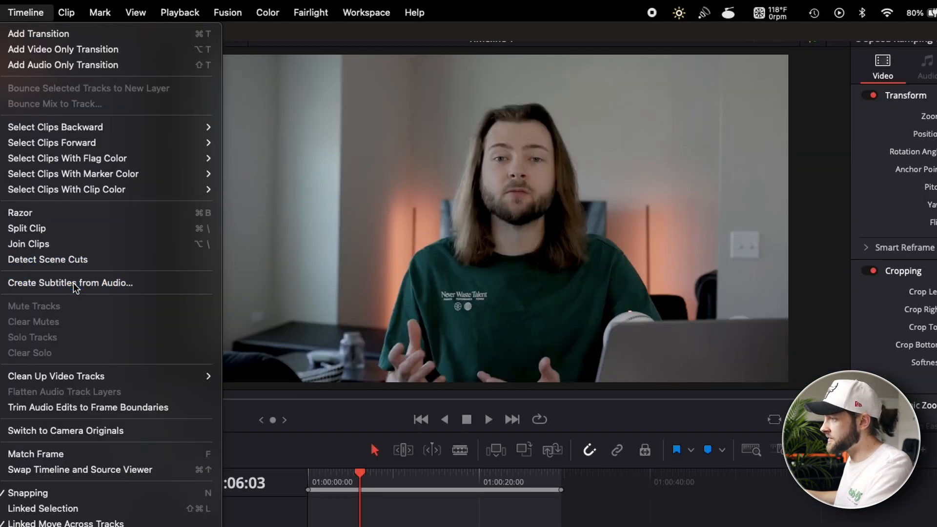
pyautogui.click(71, 283)
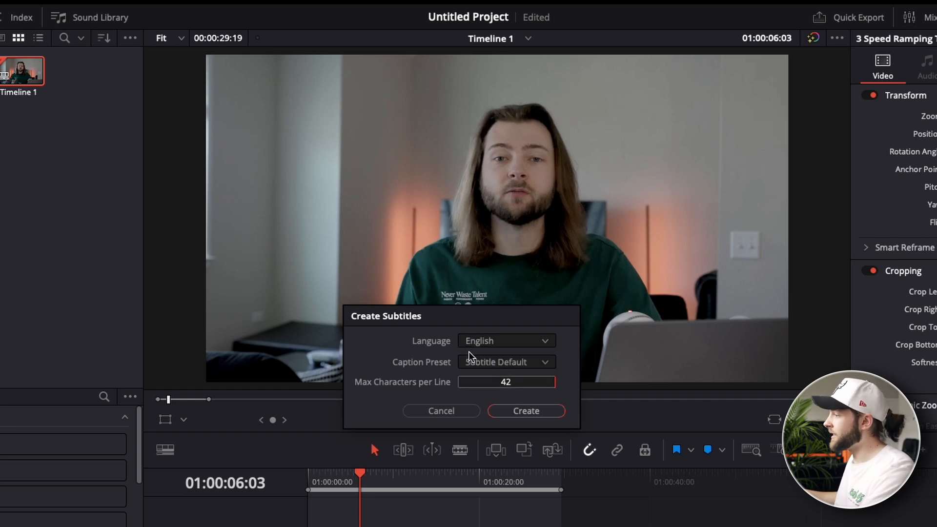
pyautogui.moveTo(481, 348)
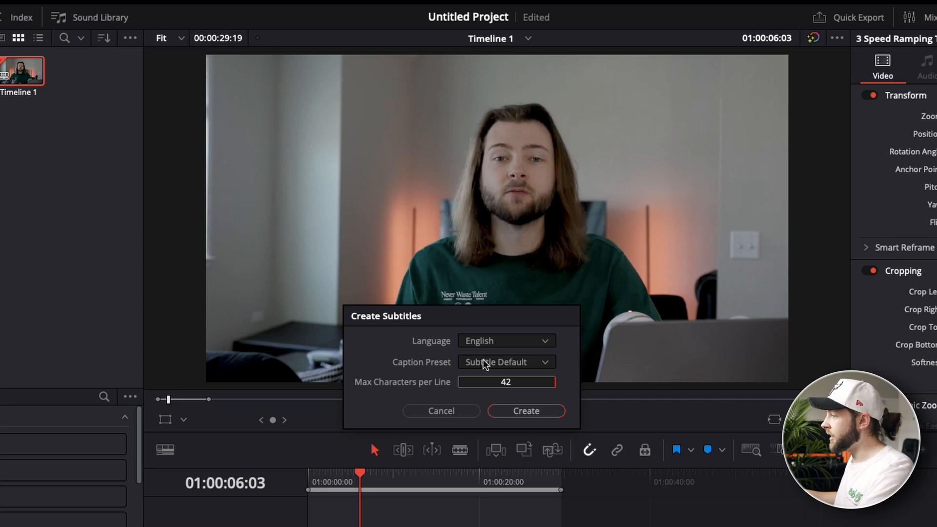
# Step: Try the Teletext preset, return to Subtitle Default (42 chars) and create the English subtitles
pyautogui.click(505, 361)
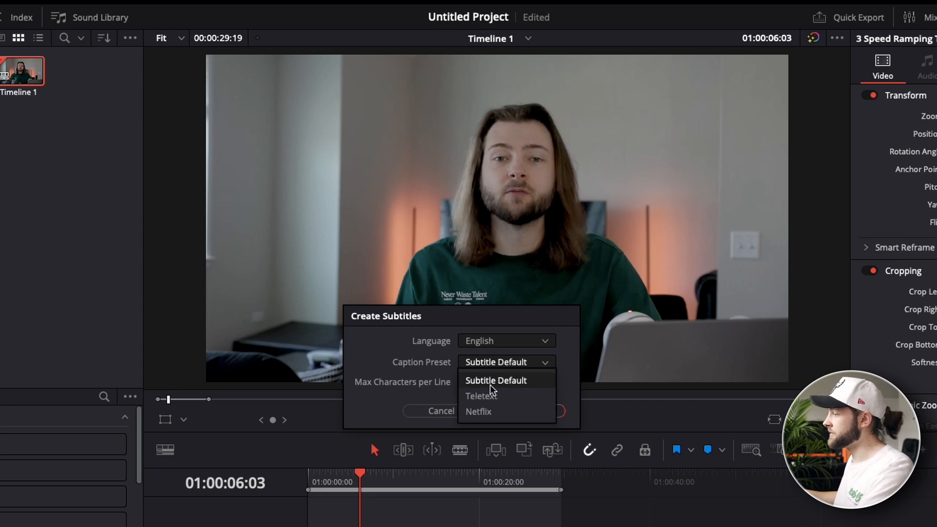
pyautogui.moveTo(479, 411)
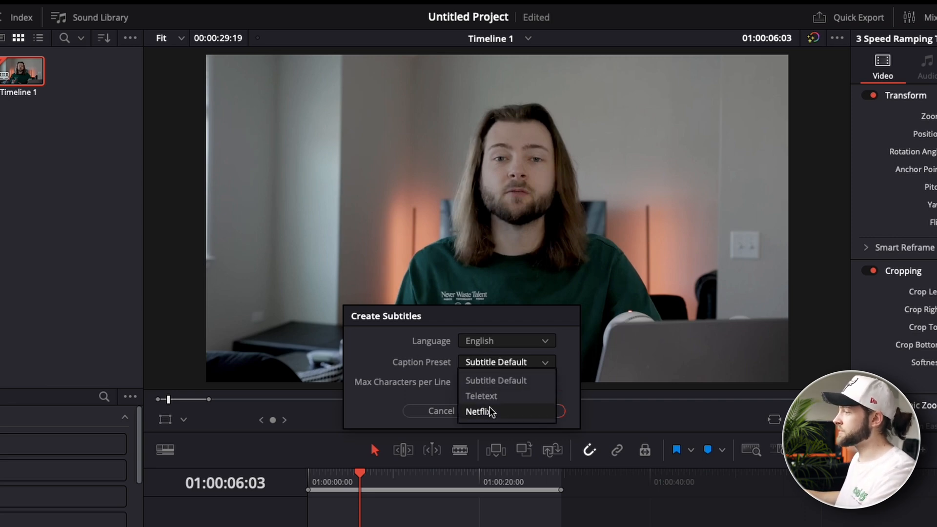
pyautogui.click(481, 395)
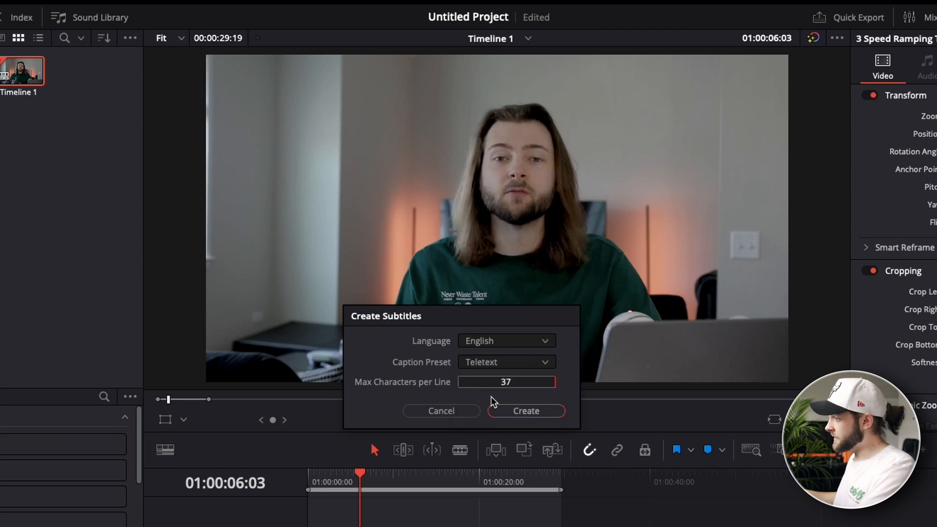
pyautogui.moveTo(510, 364)
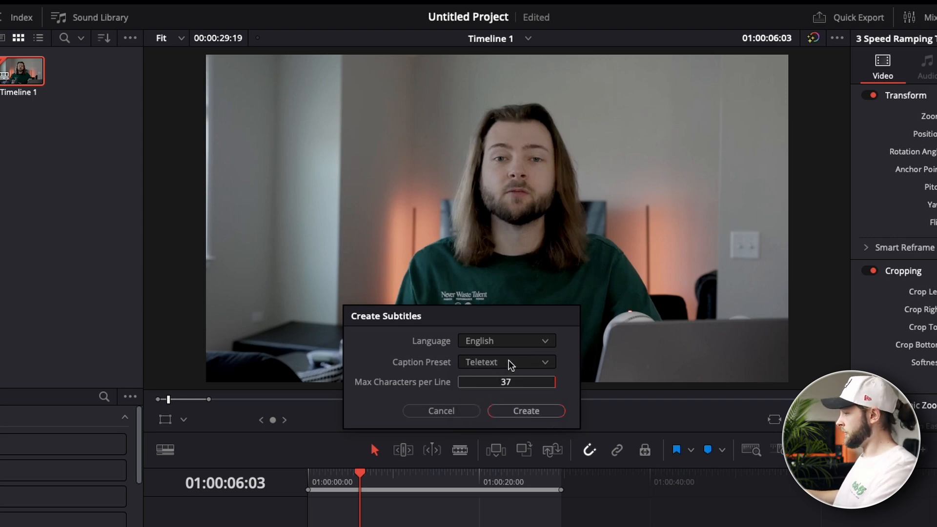
pyautogui.click(505, 361)
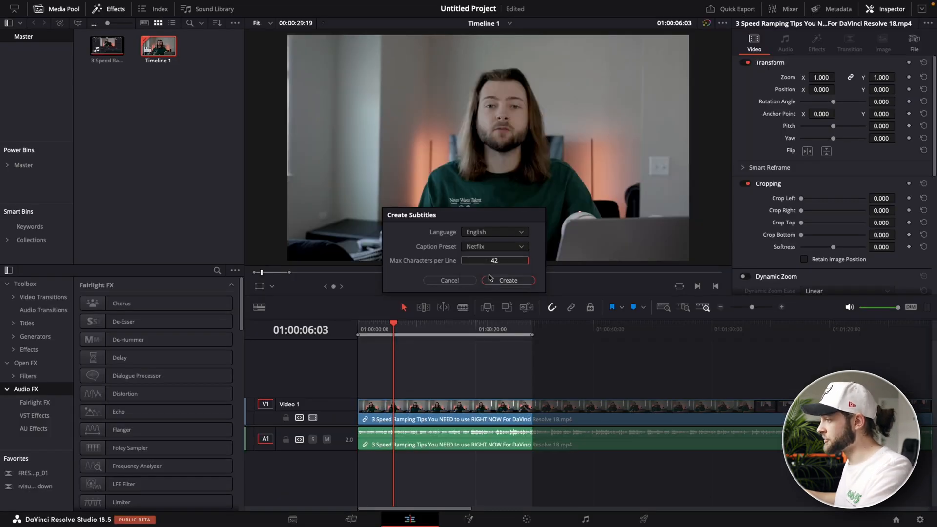
pyautogui.click(494, 246)
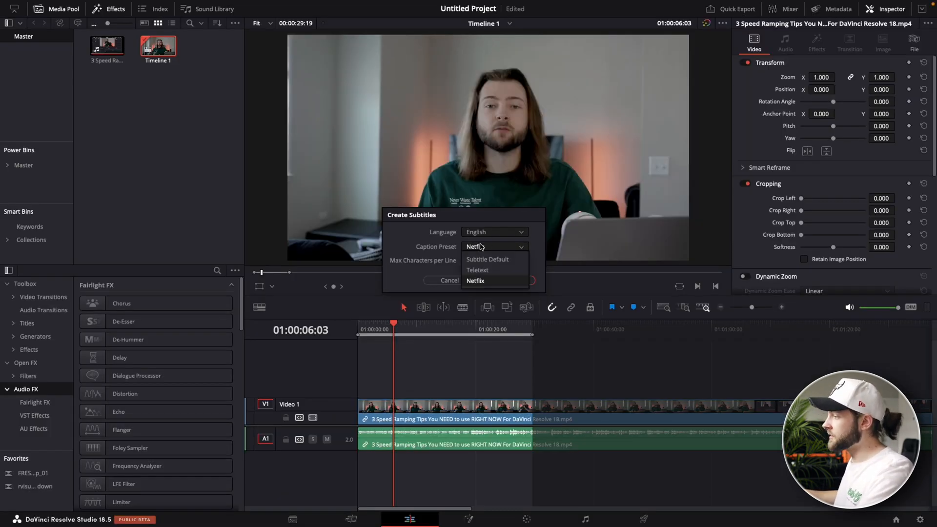
pyautogui.click(487, 260)
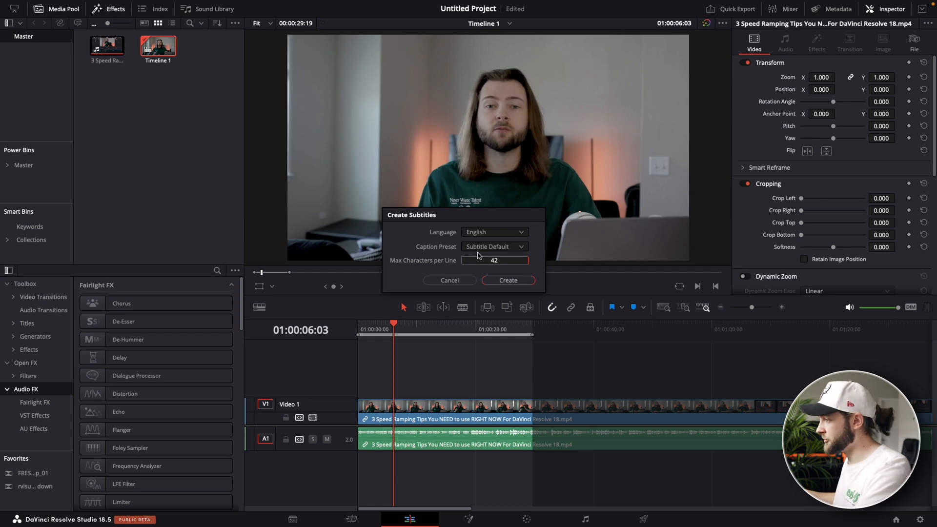
pyautogui.moveTo(495, 292)
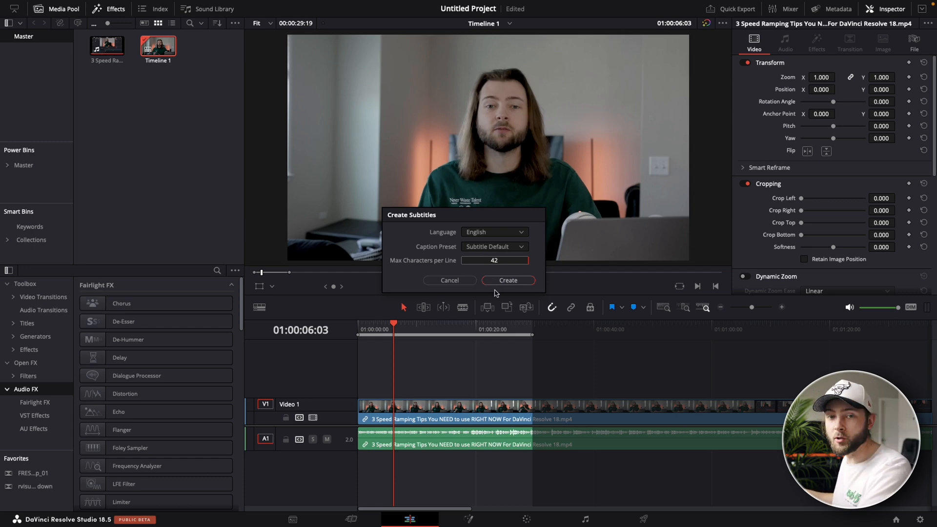
pyautogui.click(508, 280)
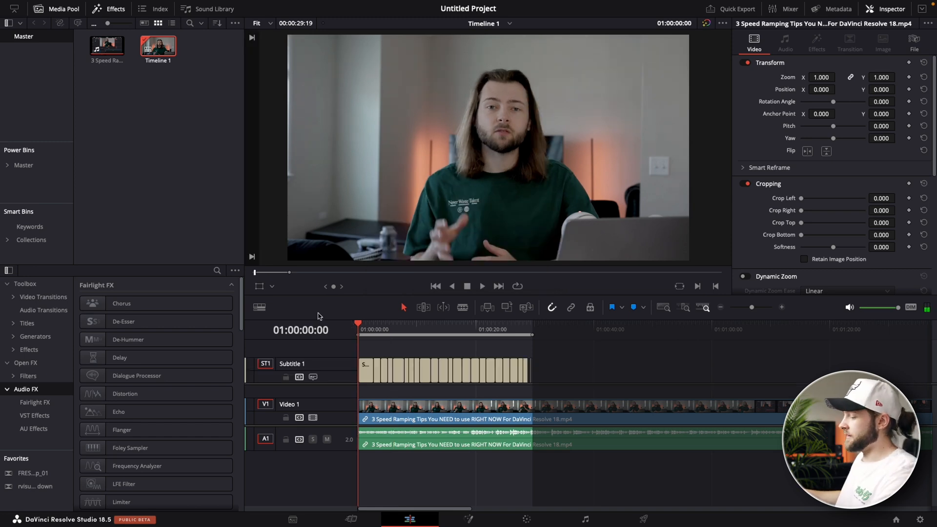
# Step: Scrub to moments where captions show, then move the playhead back near the start
pyautogui.click(482, 286)
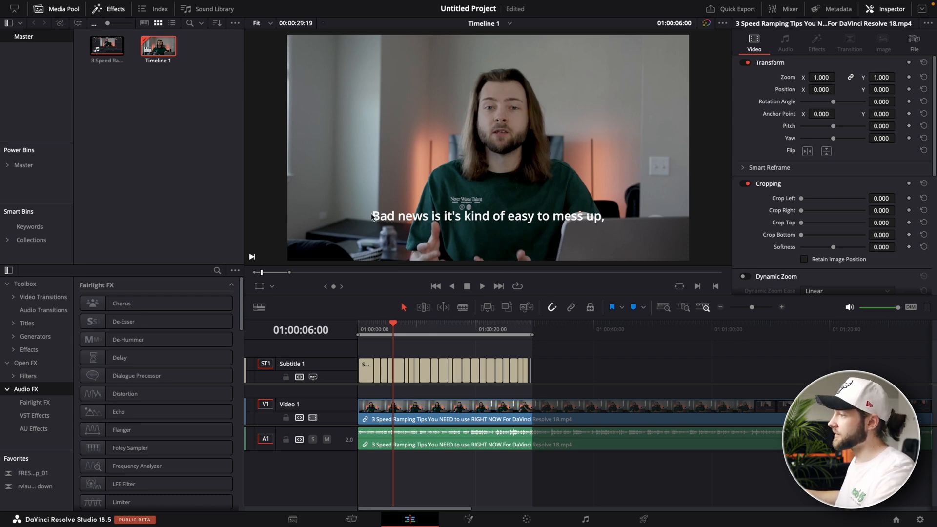
pyautogui.click(481, 286)
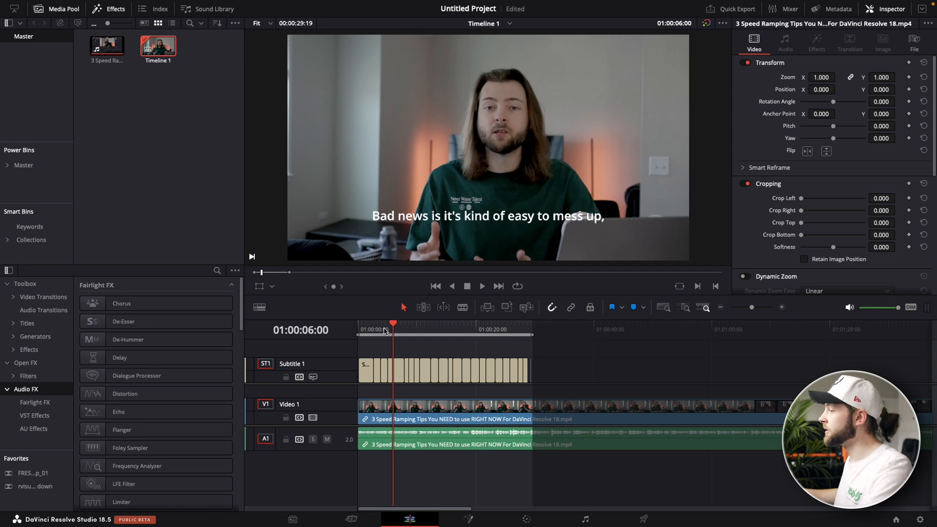
pyautogui.moveTo(393, 324); pyautogui.dragTo(431, 323)
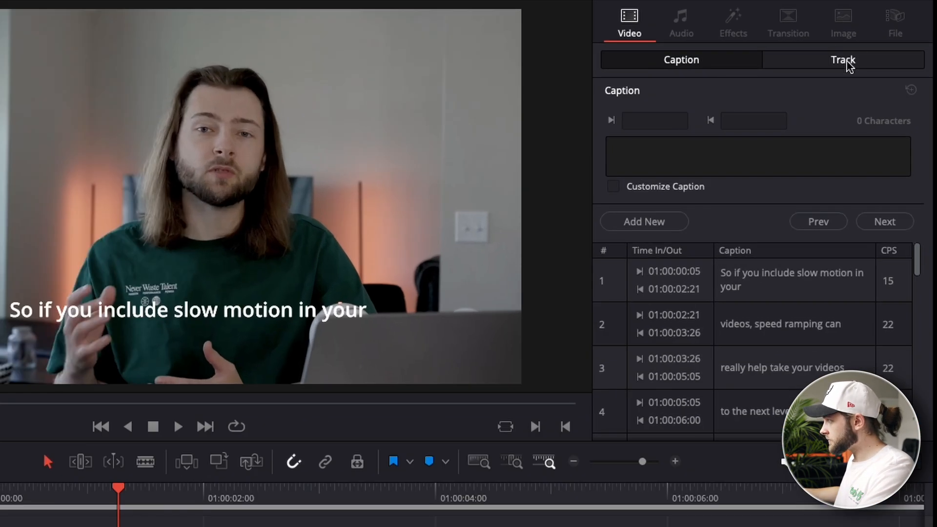
# Step: In the subtitle track style, choose the Montserrat font and shrink the character size to about 48
pyautogui.click(843, 60)
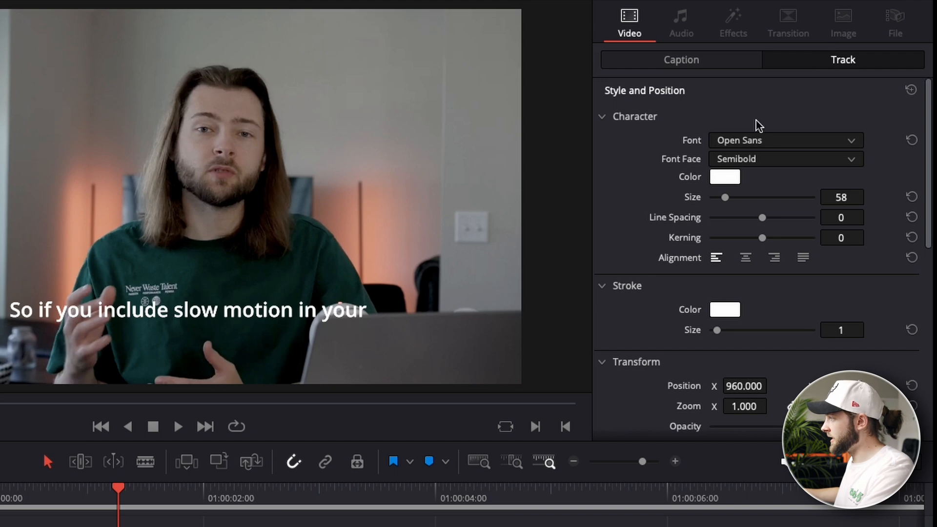
pyautogui.click(785, 140)
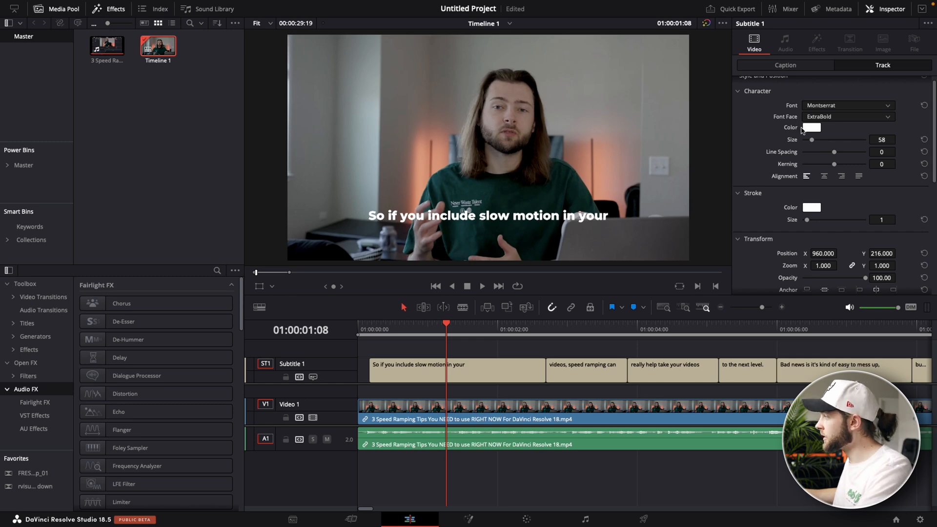
pyautogui.click(812, 127)
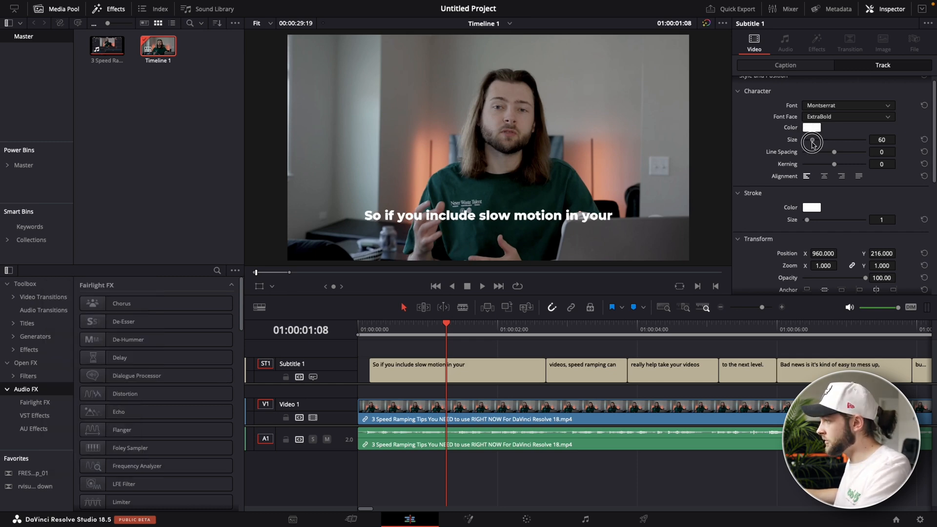
pyautogui.moveTo(836, 140); pyautogui.dragTo(811, 140)
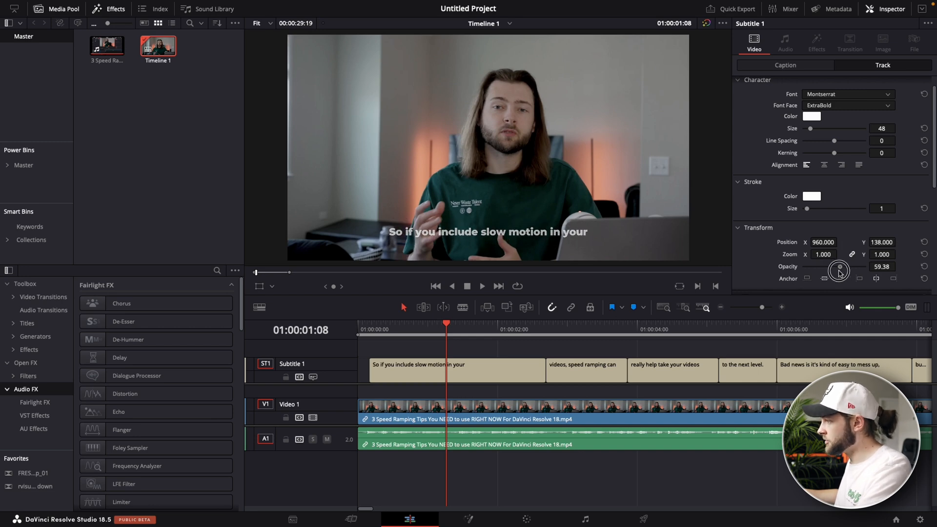
# Step: Enable a drop shadow at about 79 opacity and a background box with outline width 23
pyautogui.scroll(-3)
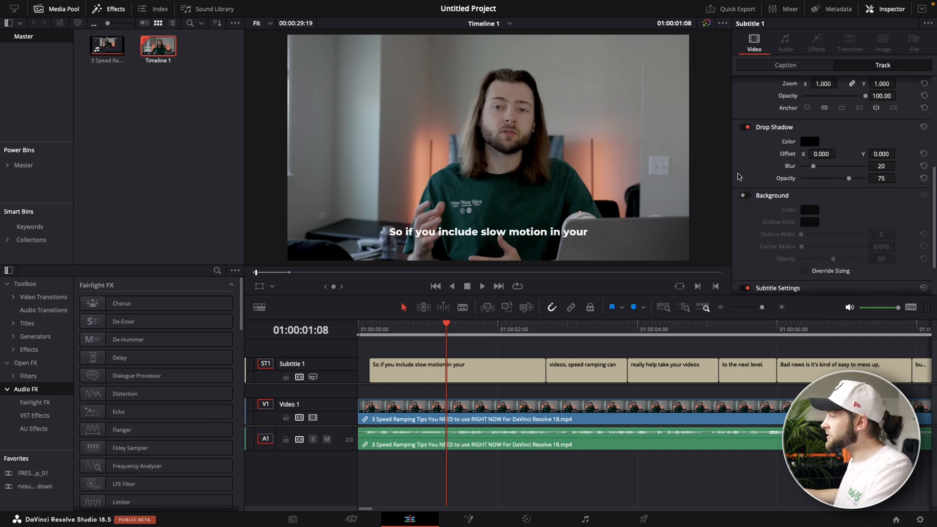
pyautogui.moveTo(776, 149)
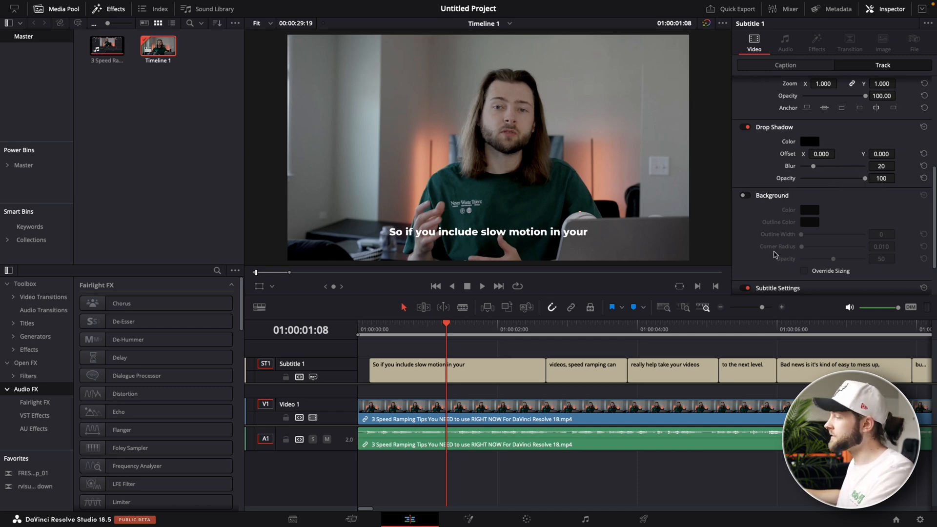
pyautogui.moveTo(865, 179); pyautogui.dragTo(851, 182)
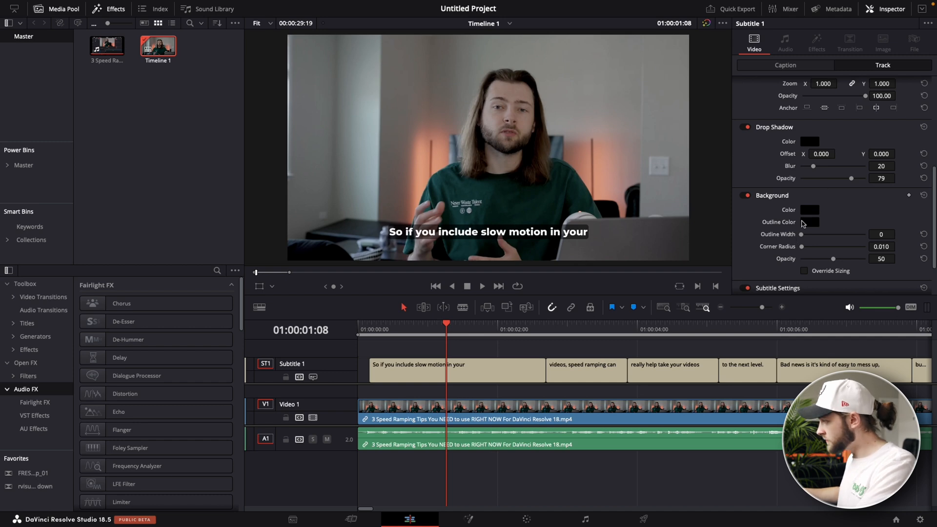
pyautogui.moveTo(801, 233); pyautogui.dragTo(848, 234)
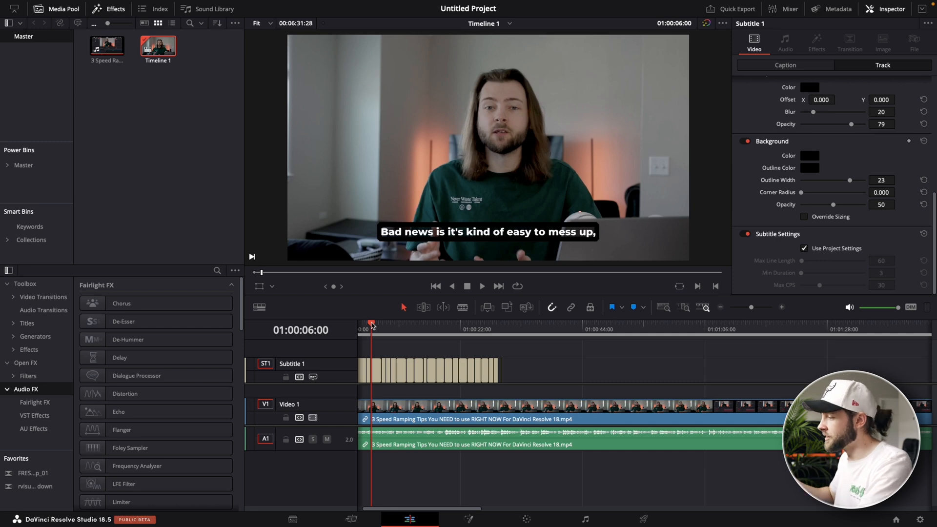
pyautogui.moveTo(367, 159)
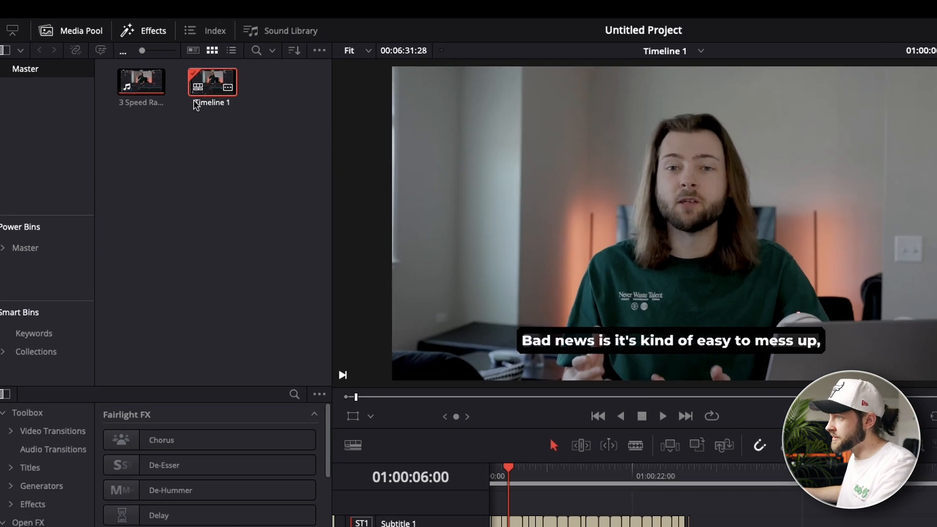
pyautogui.moveTo(101, 50)
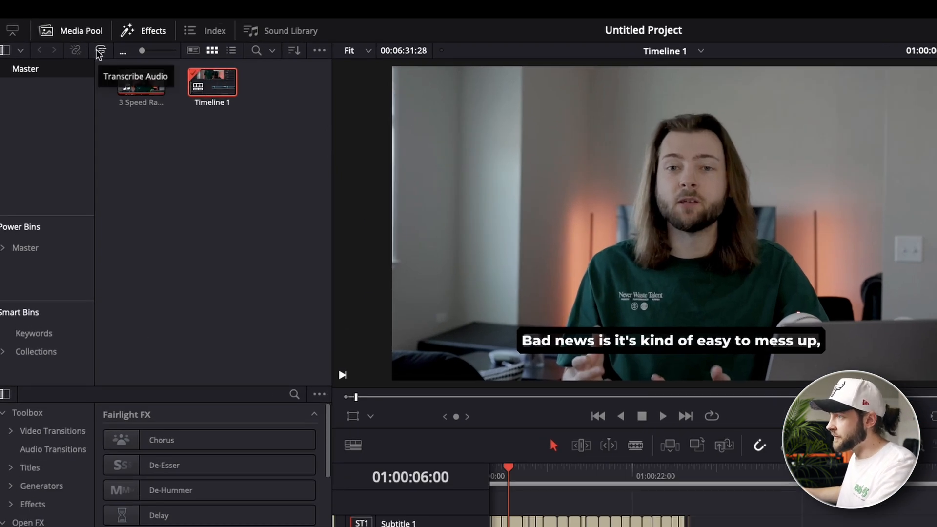
# Step: Transcribe the audio of Timeline 1 from the Media Pool
pyautogui.click(101, 50)
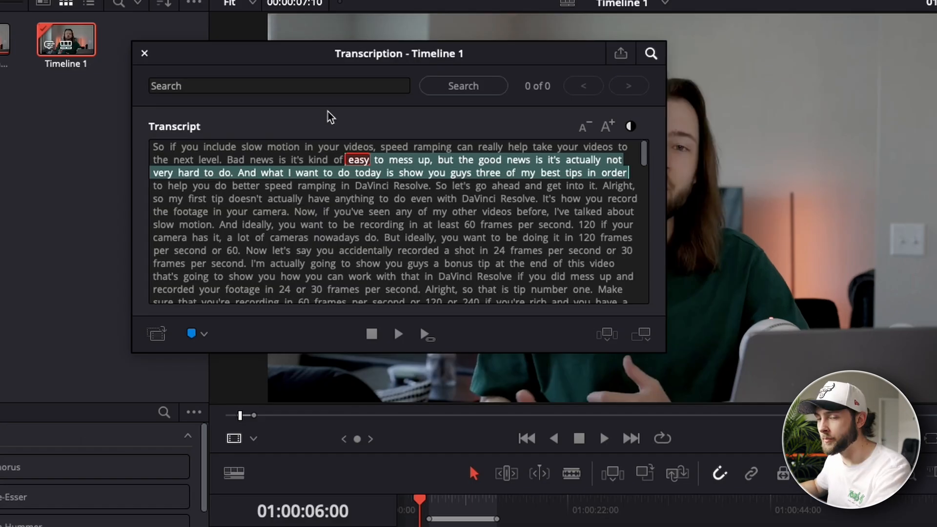
pyautogui.moveTo(331, 188)
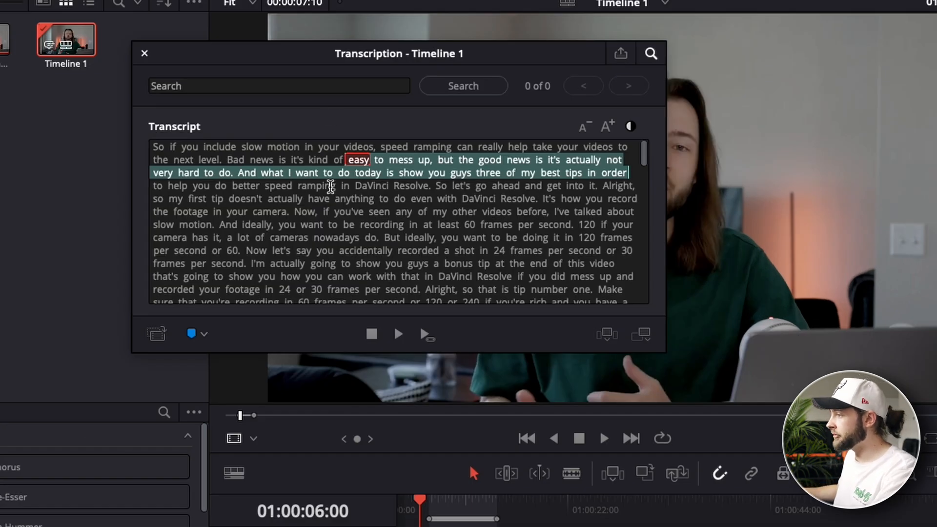
# Step: Search the transcript for 'Davinci' to highlight its six matches
pyautogui.scroll(-3)
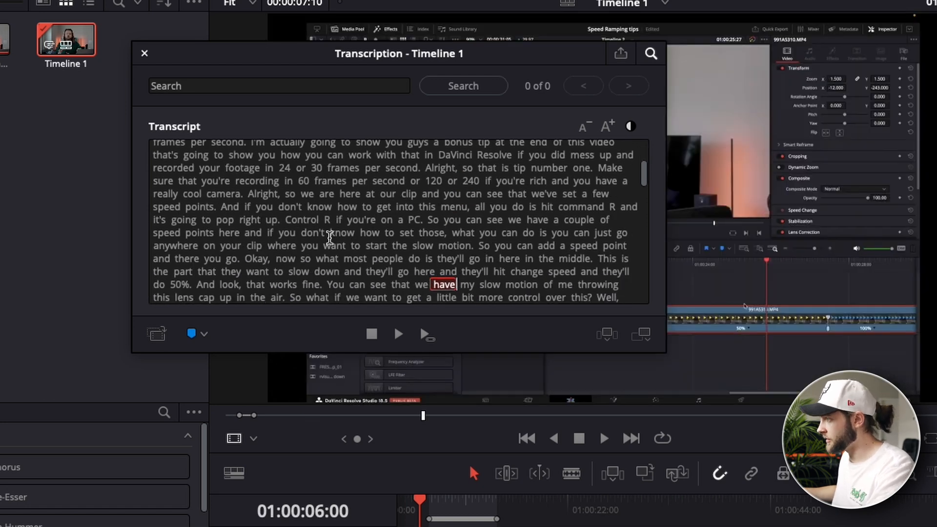
pyautogui.click(278, 86)
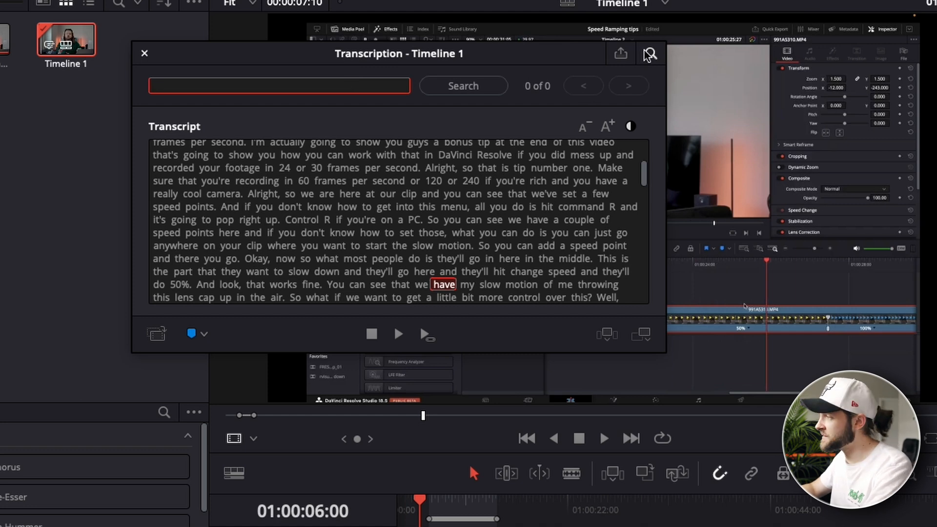
pyautogui.click(651, 52)
pyautogui.write('D')
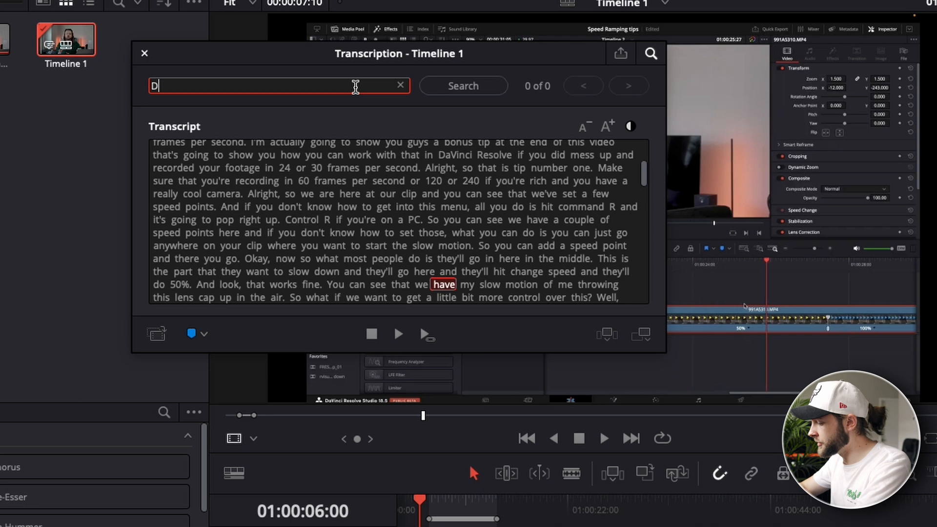
pyautogui.write('avici')
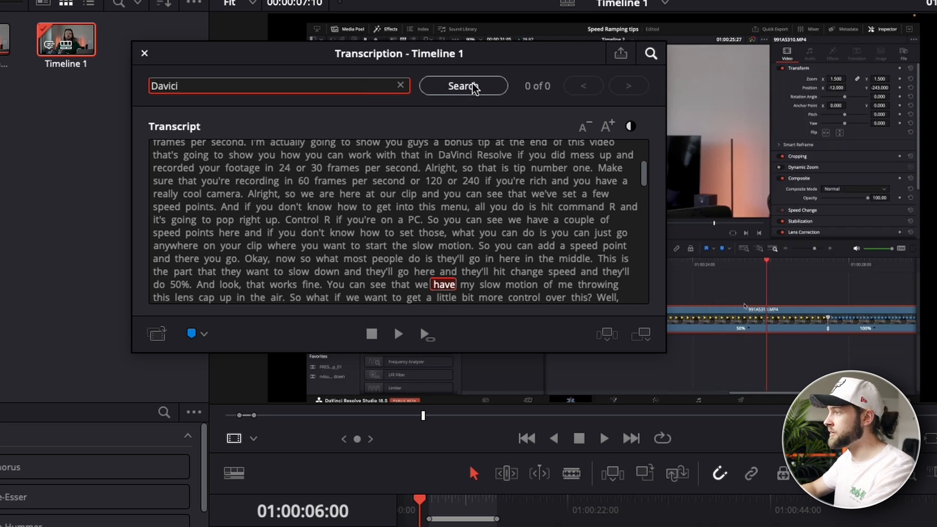
pyautogui.write('Davin')
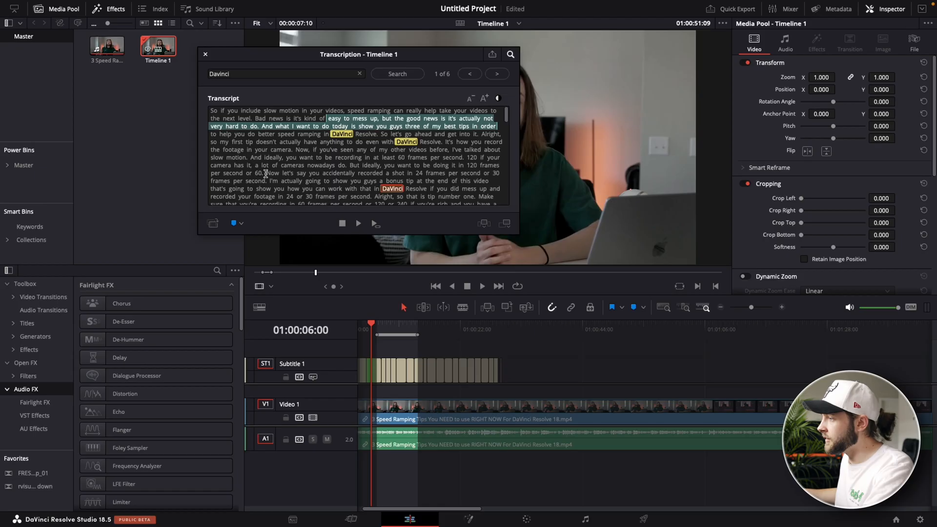
# Step: Mark a spoken passage as a timeline range and start exporting the transcript as Timeline 1.txt
pyautogui.click(349, 183)
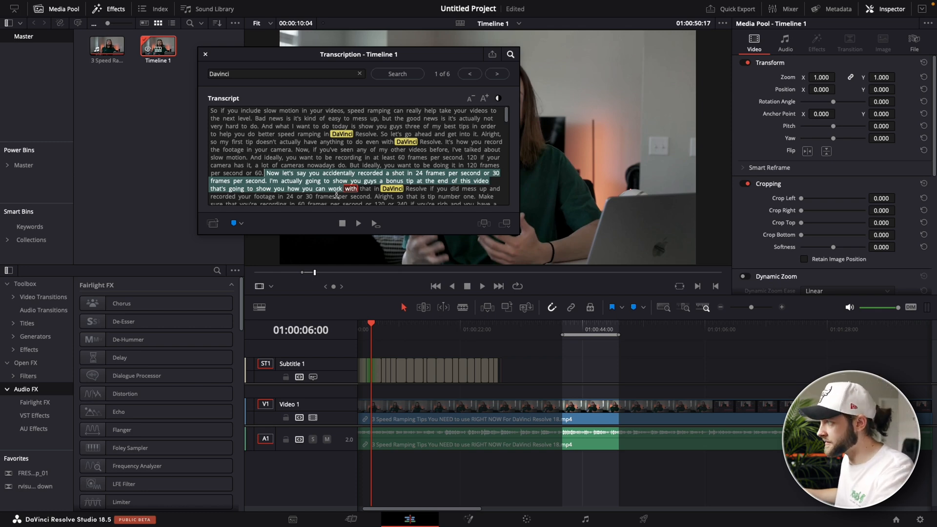
pyautogui.click(491, 54)
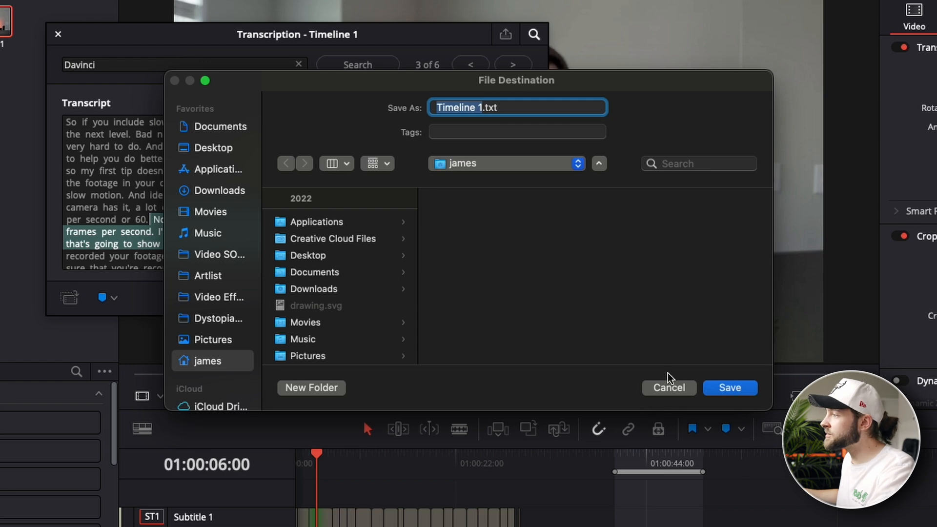
pyautogui.moveTo(443, 310)
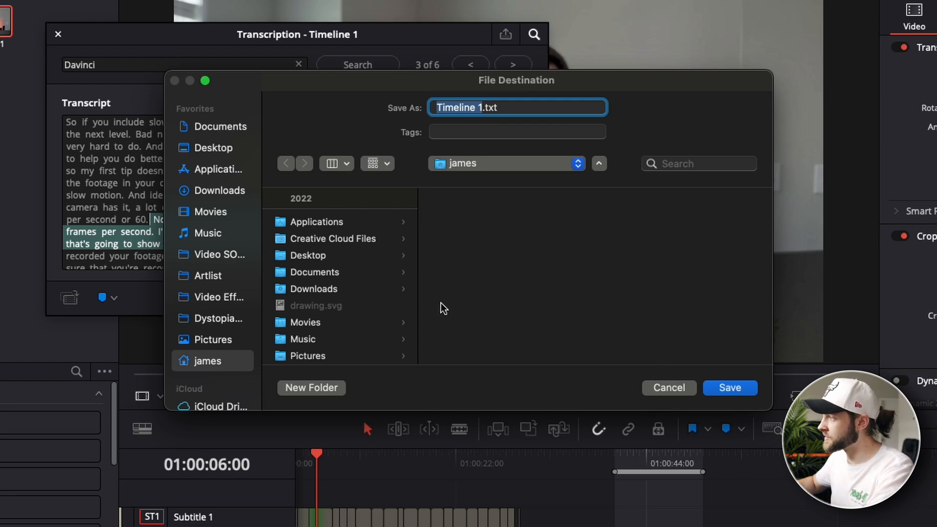